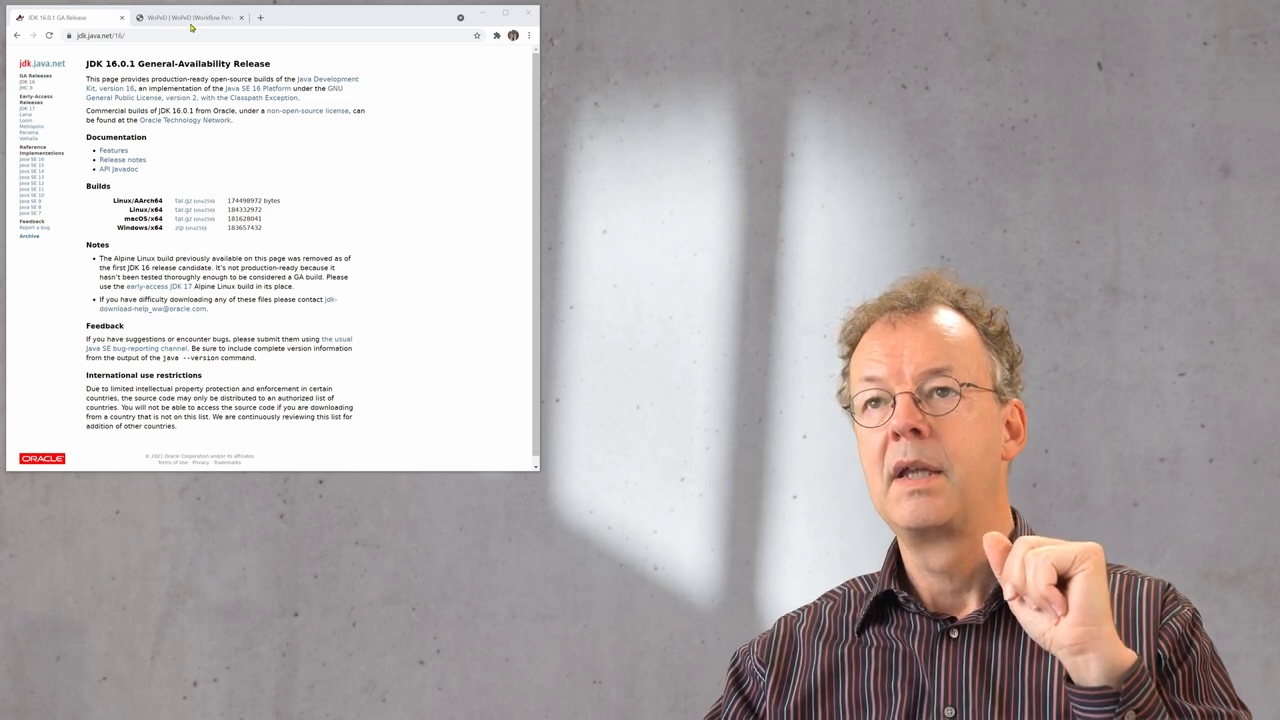
mouse_move(184, 18)
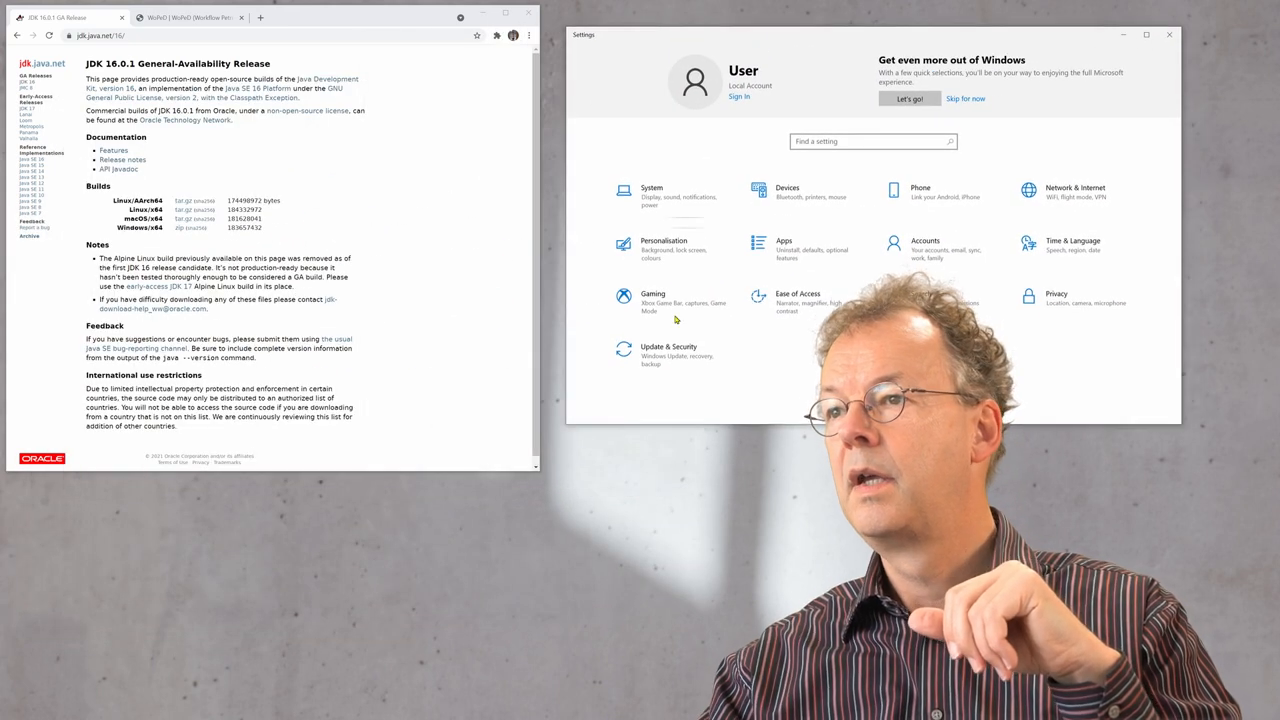
- Search Settings for 'env', review the account's environment variables and confirm with OK
click(872, 140)
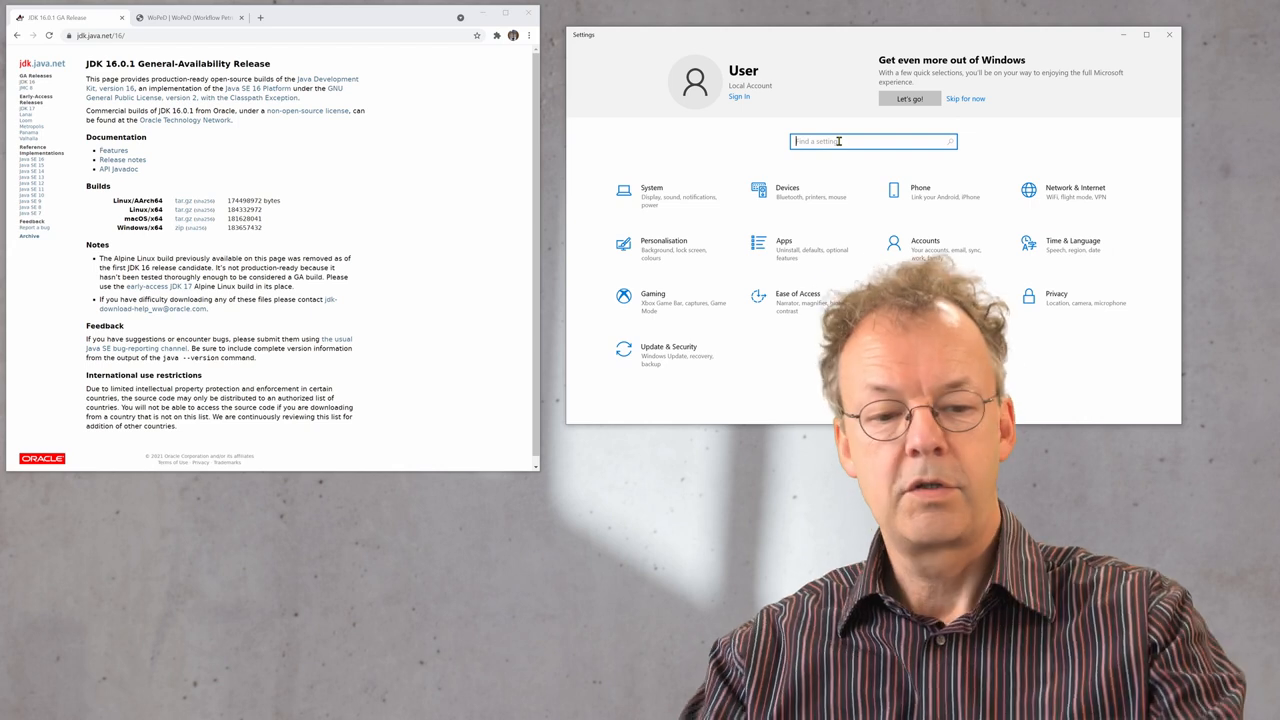
text(env)
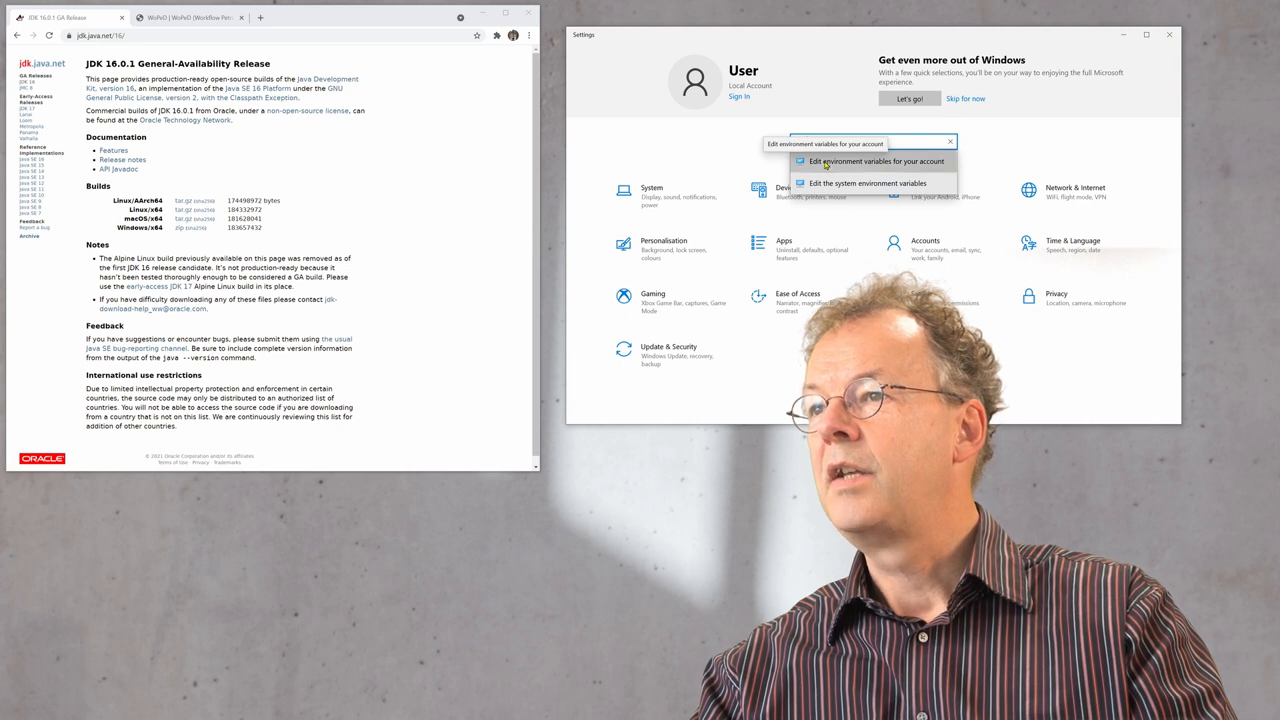
click(876, 160)
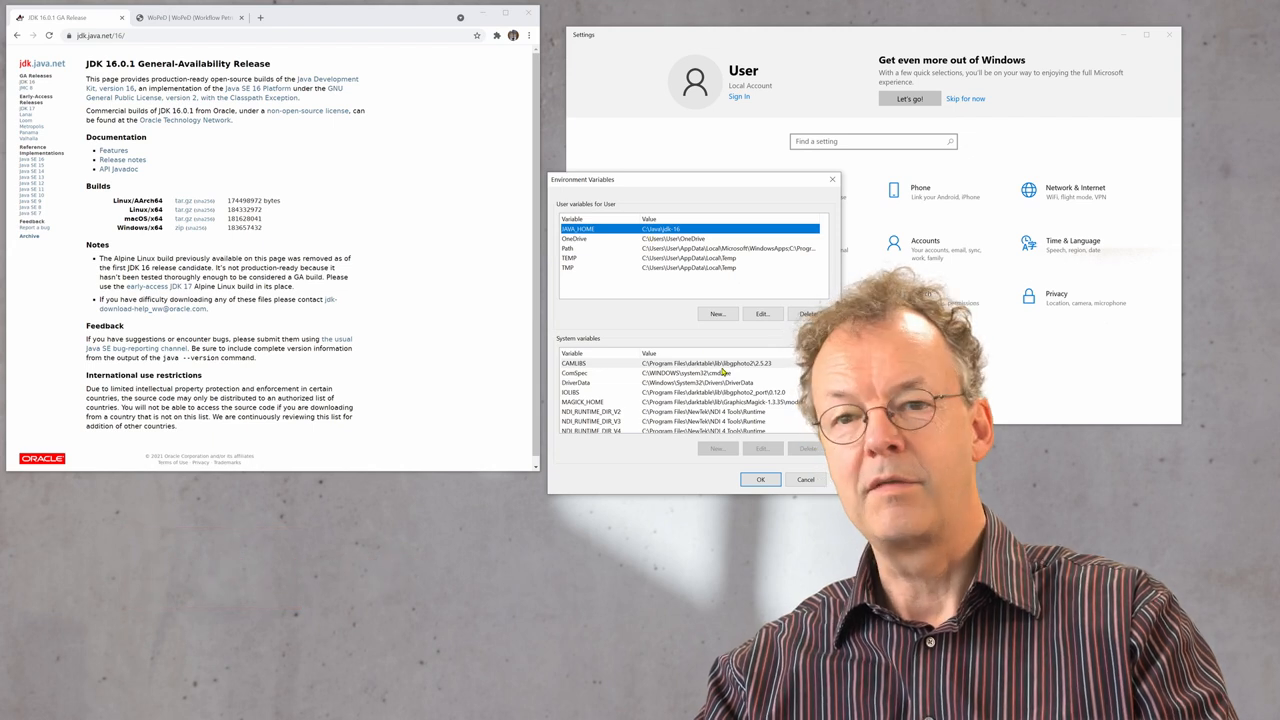
click(806, 480)
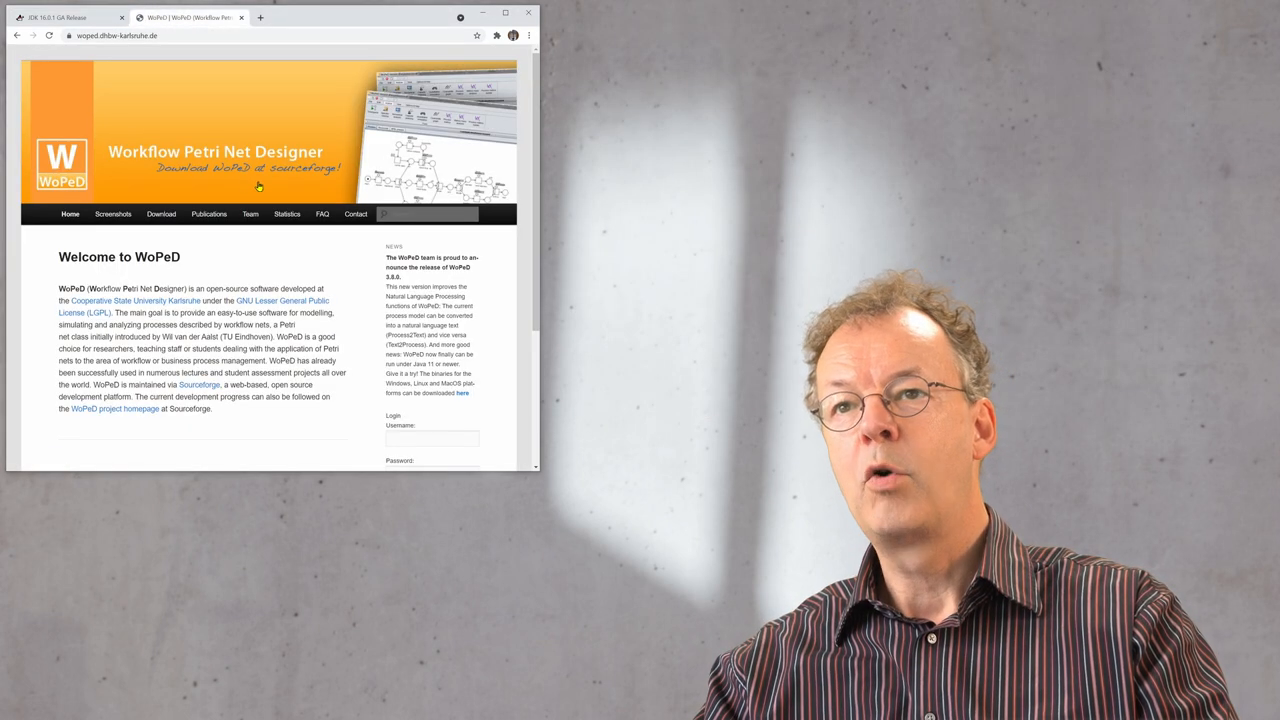
mouse_move(160, 212)
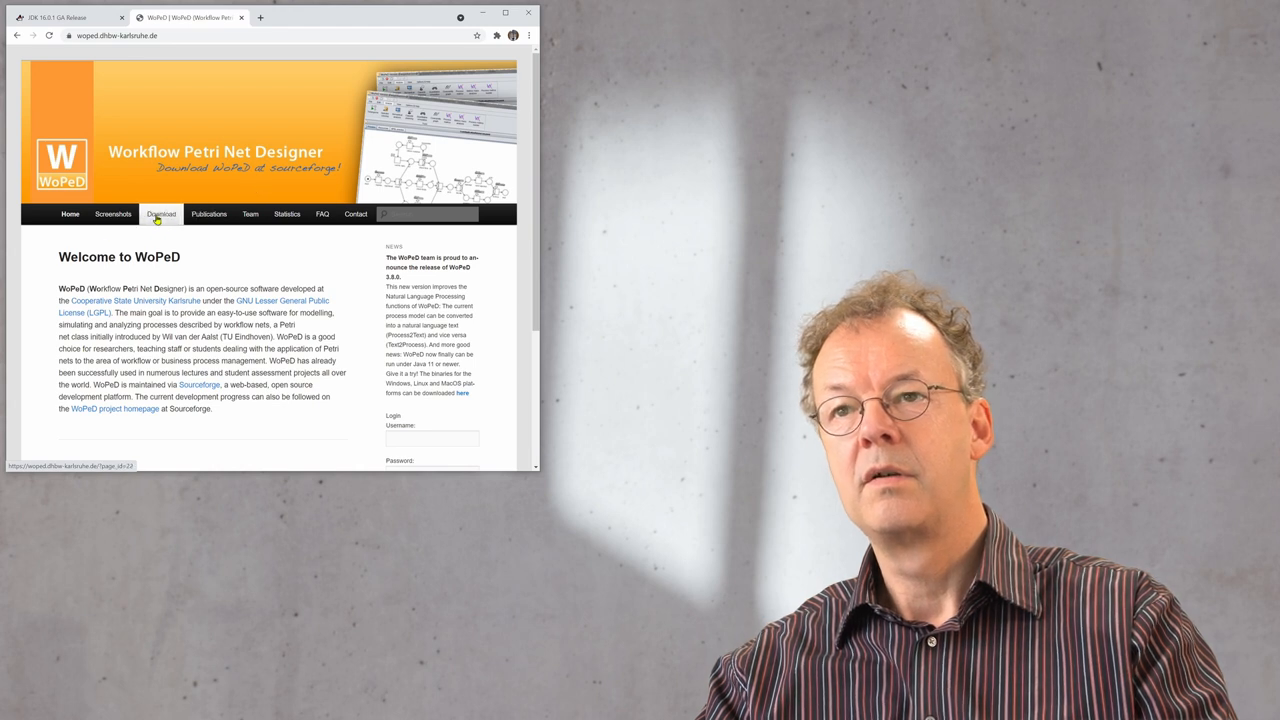
- Go to the Download section of the WoPeD website
click(160, 212)
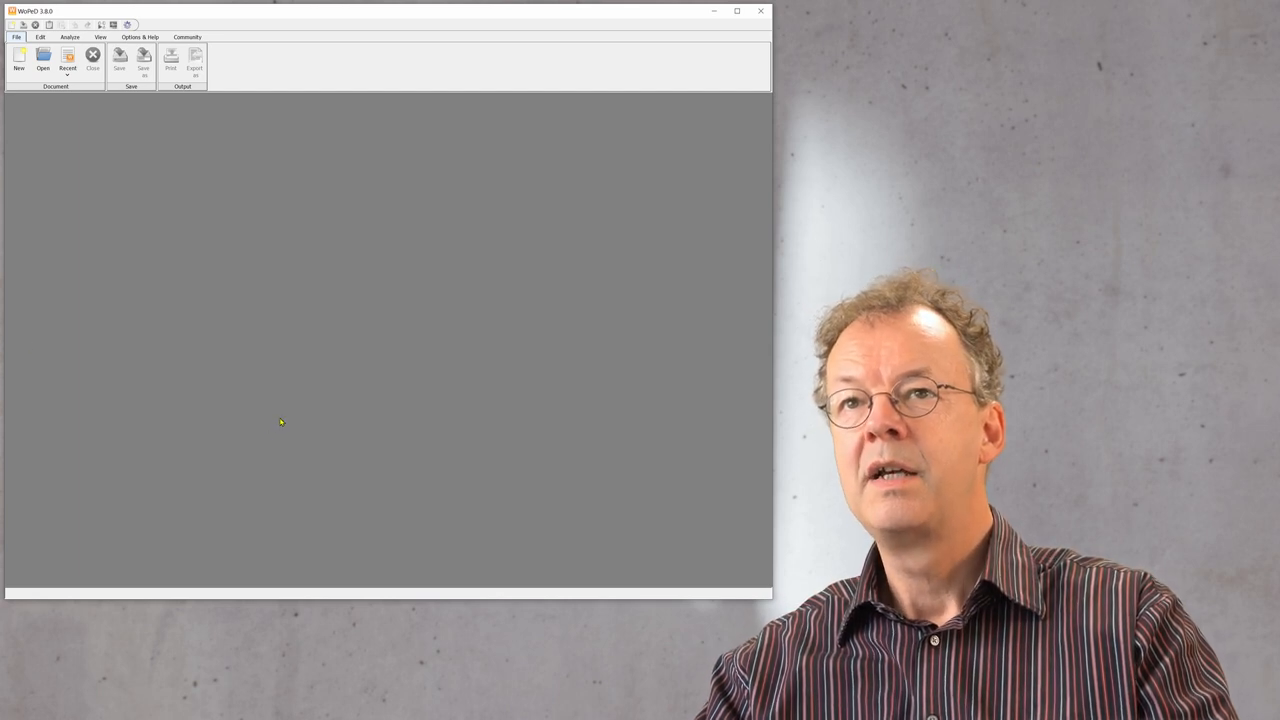
mouse_move(292, 230)
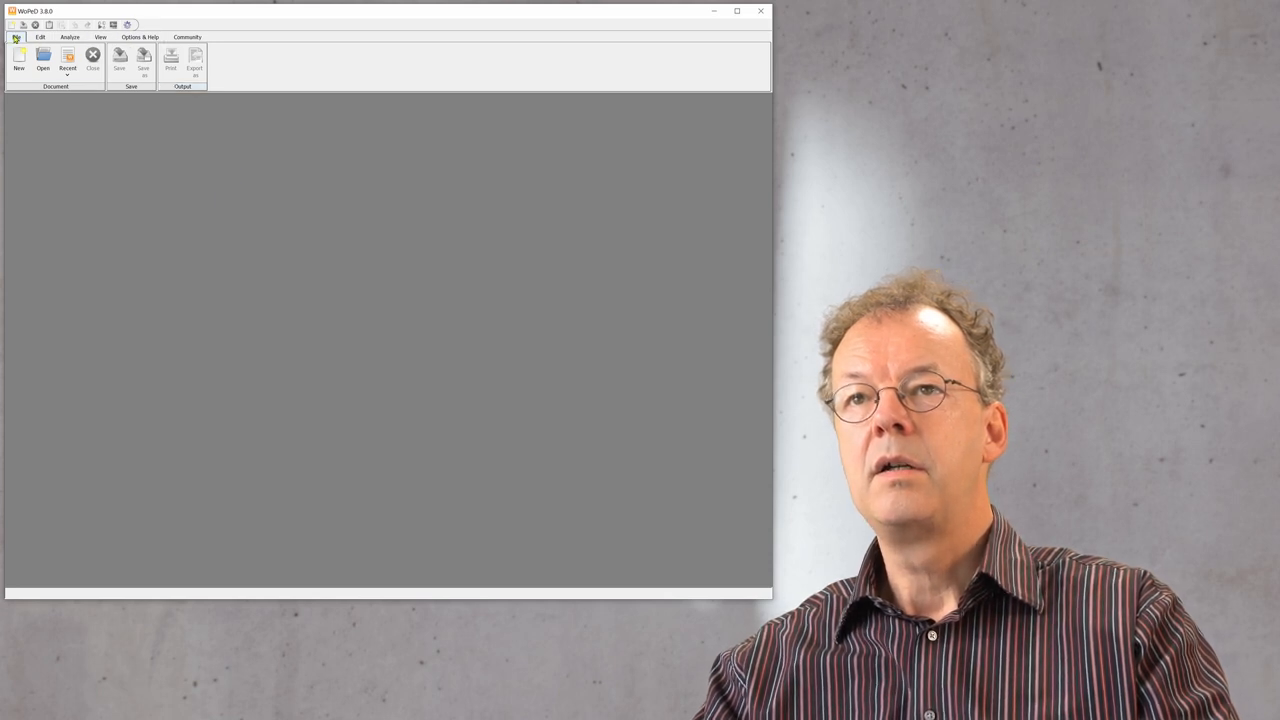
- Load the bundled VendingMachine.pnml sample net from Options & Help > Sample nets
click(140, 36)
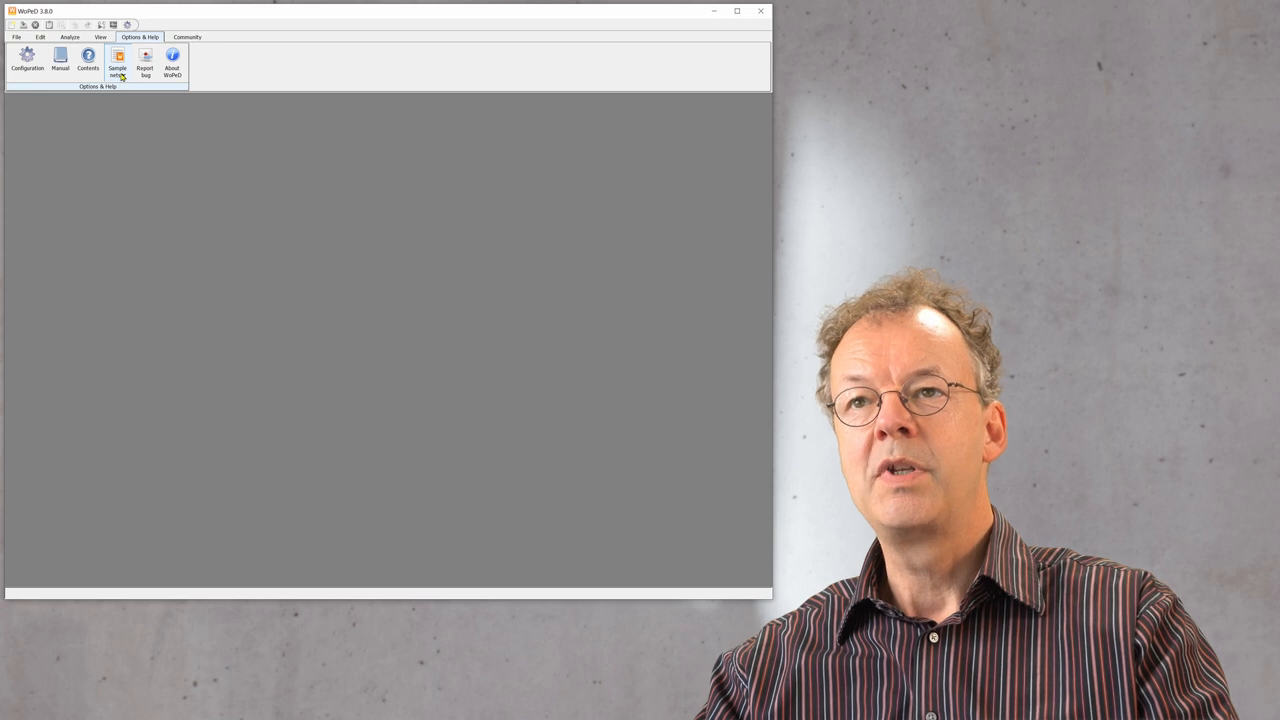
click(118, 58)
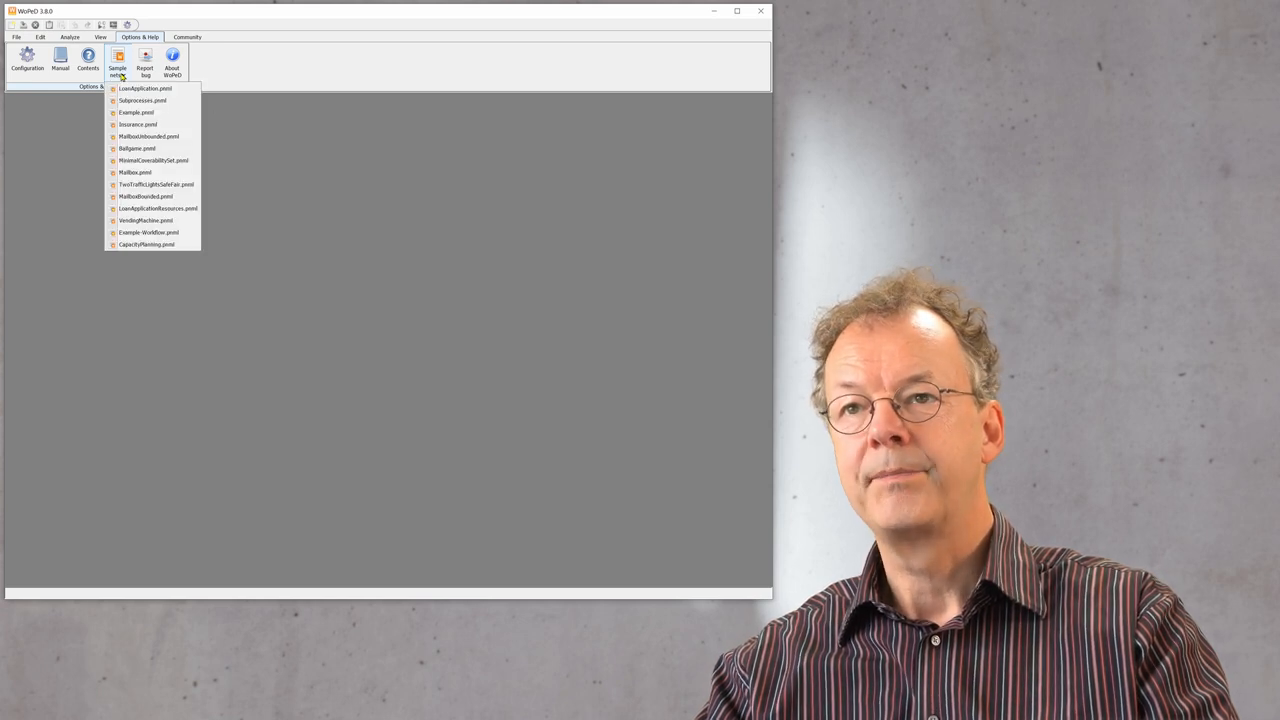
mouse_move(156, 220)
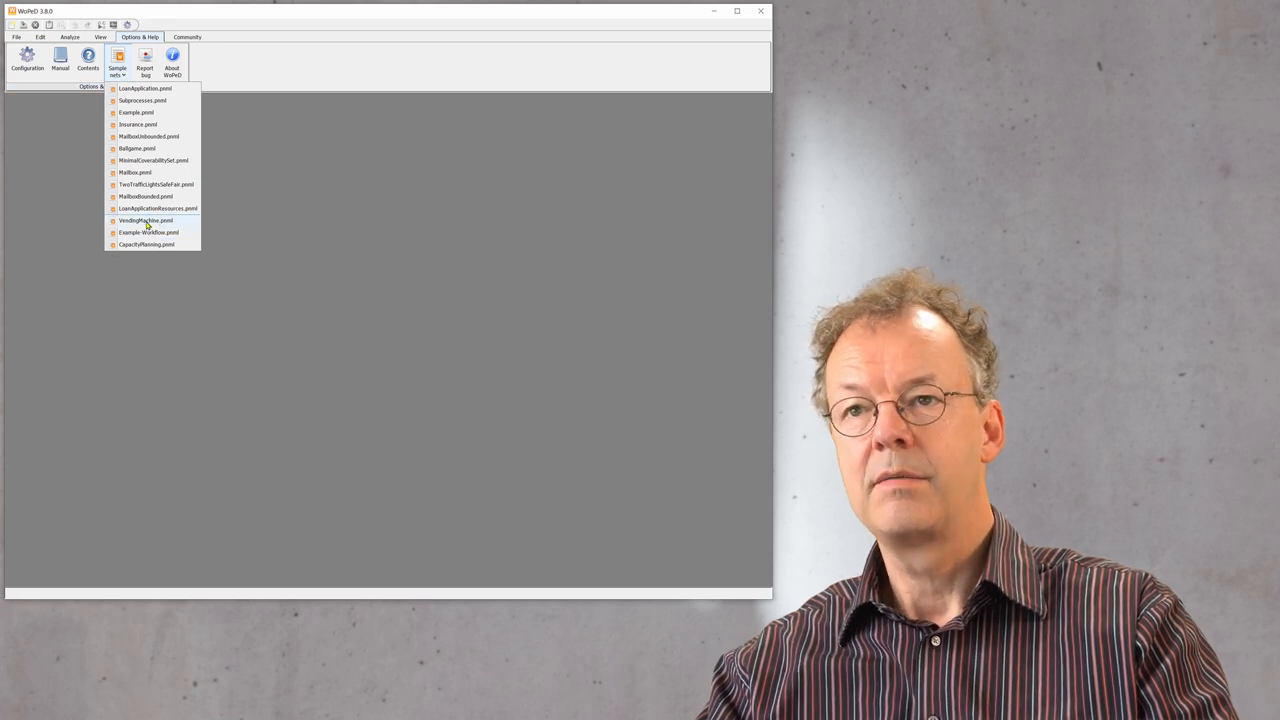
click(144, 220)
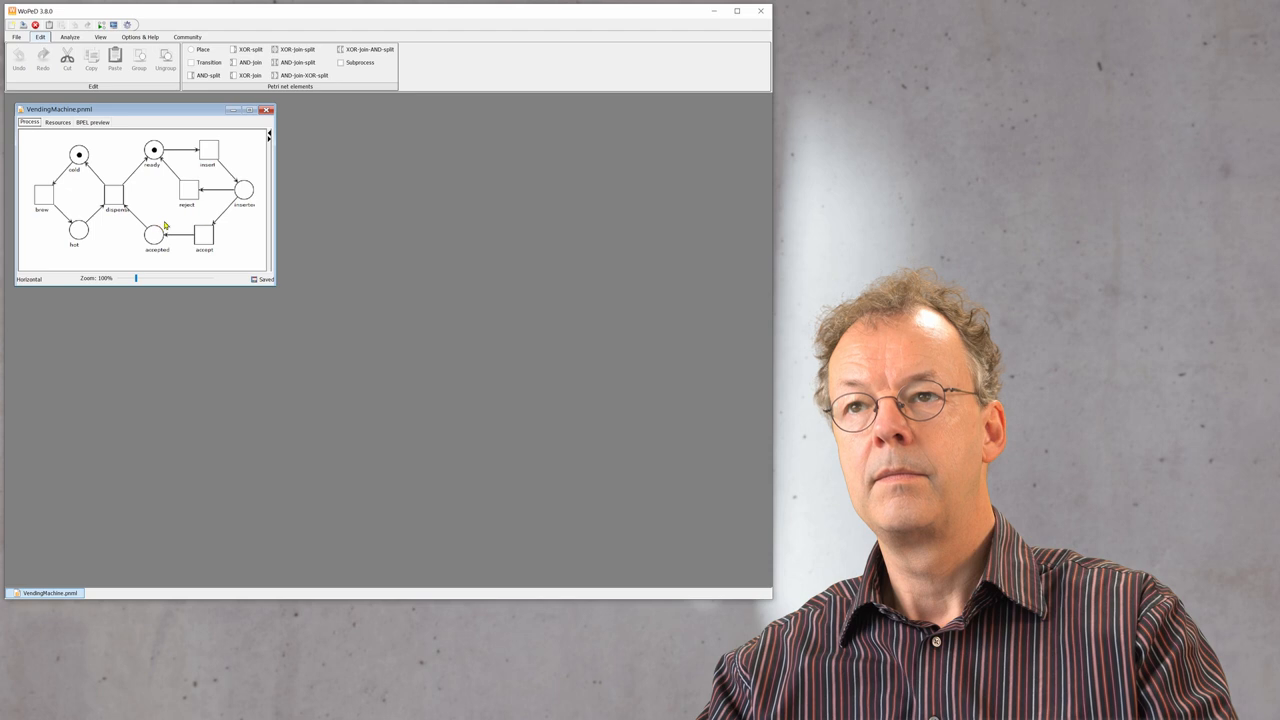
- Maximize the VendingMachine.pnml editor window so the whole net is visible
click(256, 108)
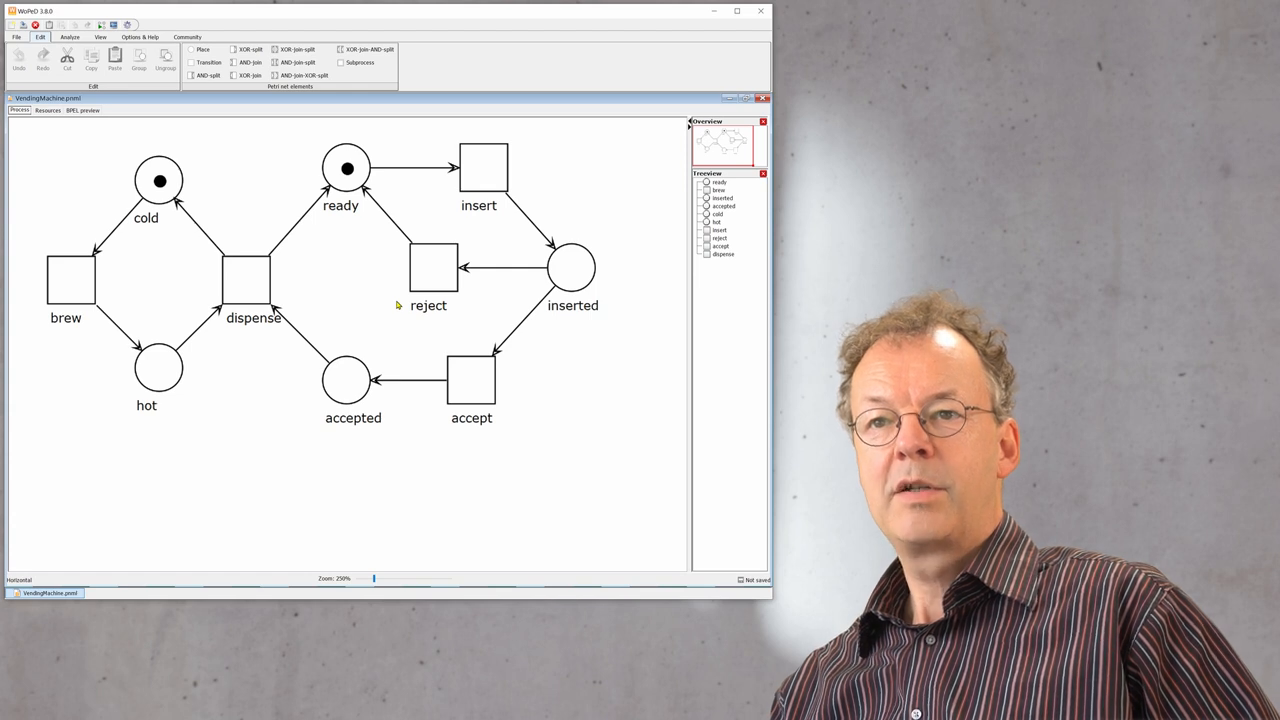
mouse_move(376, 288)
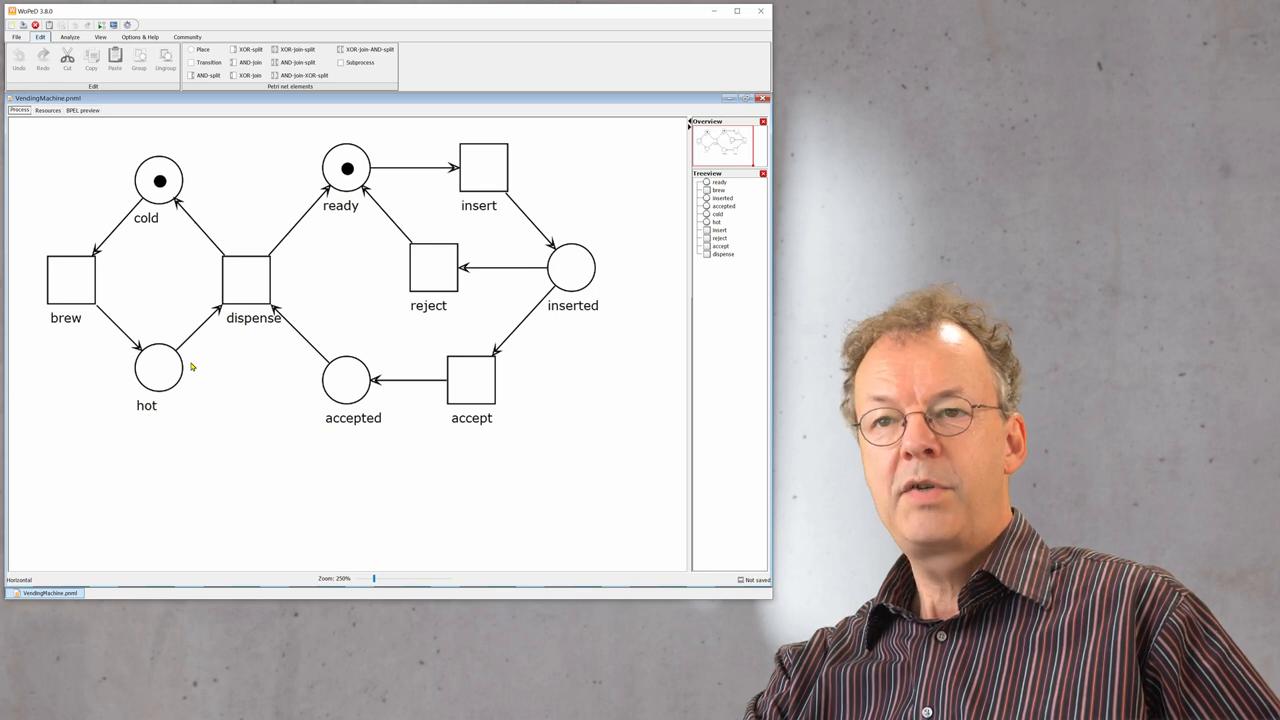
mouse_move(206, 272)
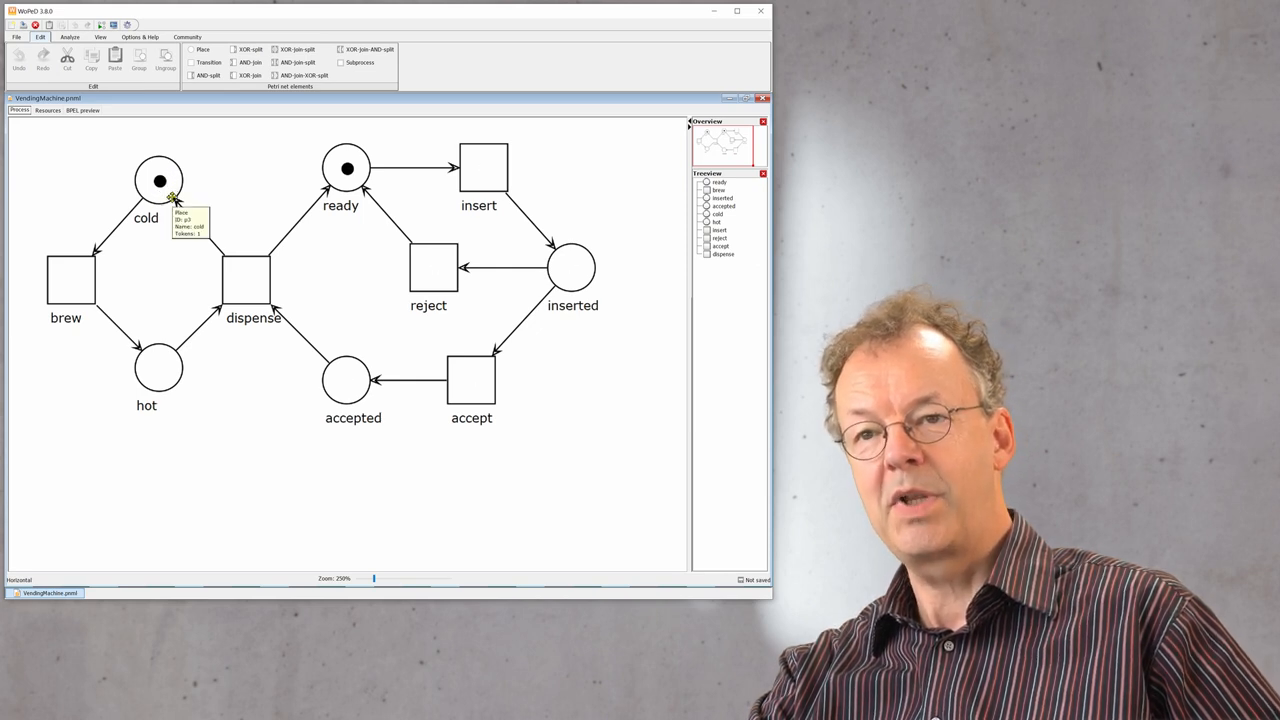
mouse_move(182, 236)
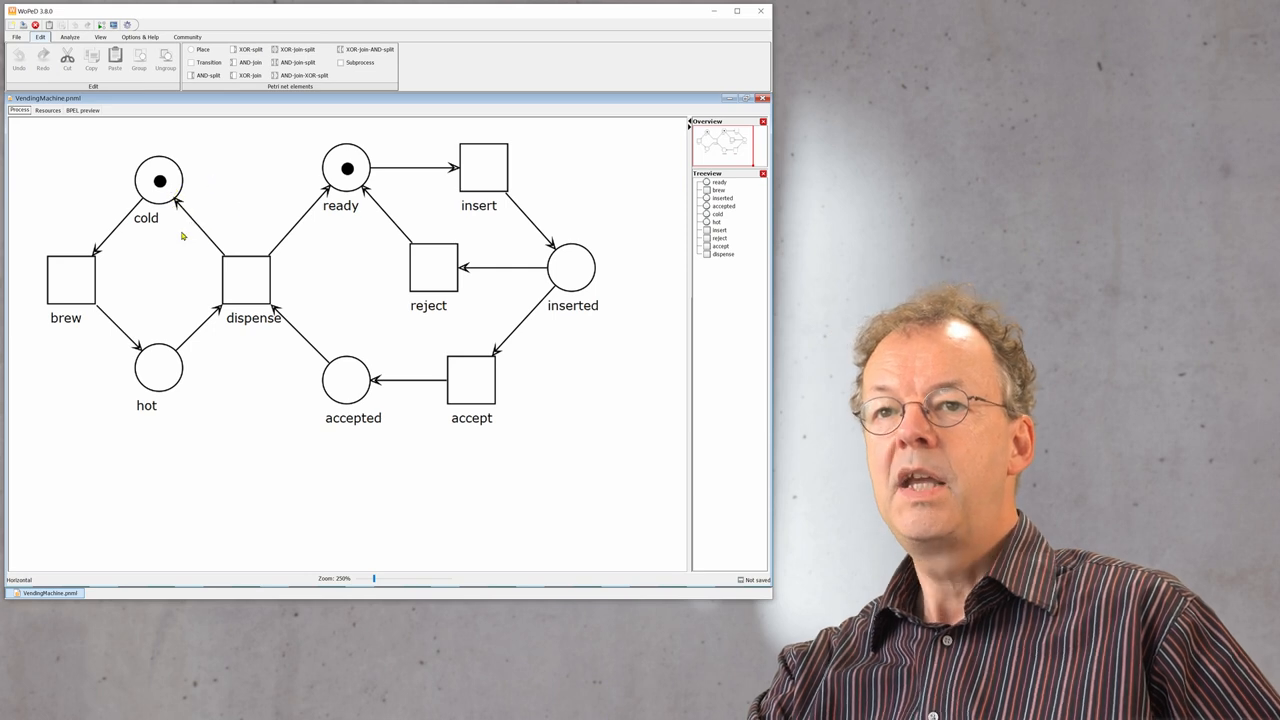
mouse_move(284, 526)
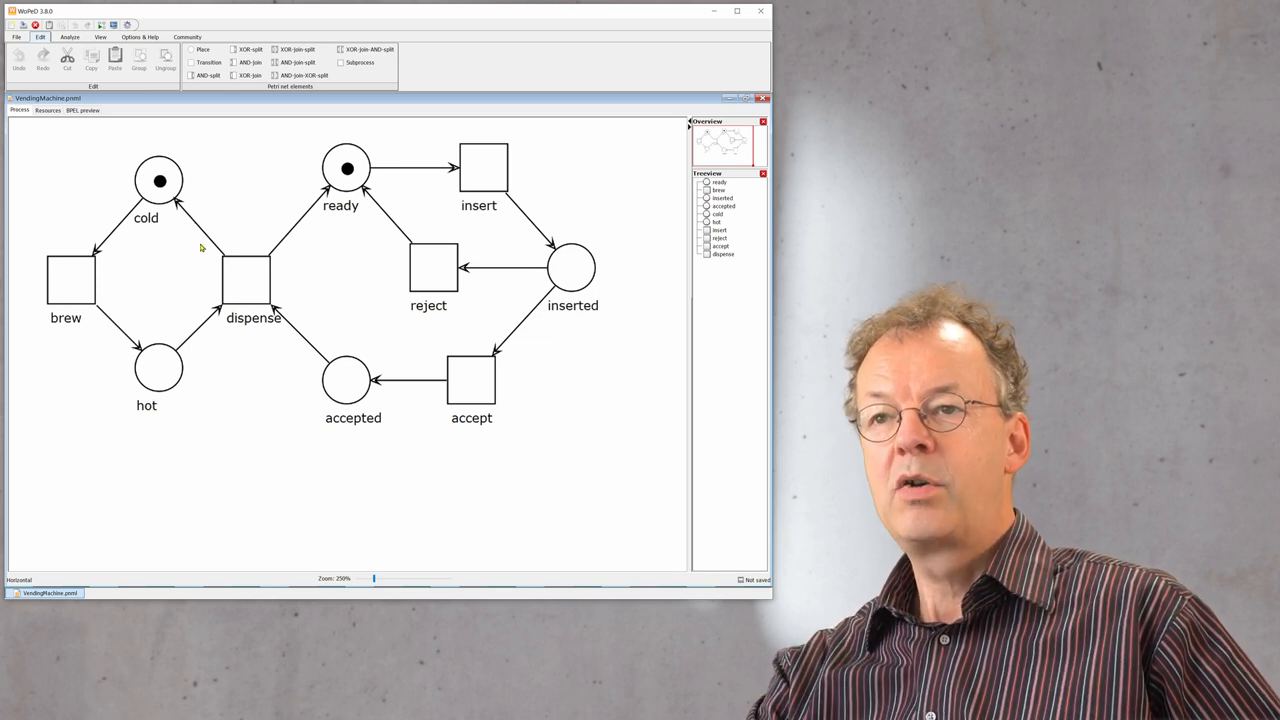
- Start the token game and fire the enabled transitions, including accept, leaving dispense enabled
click(70, 36)
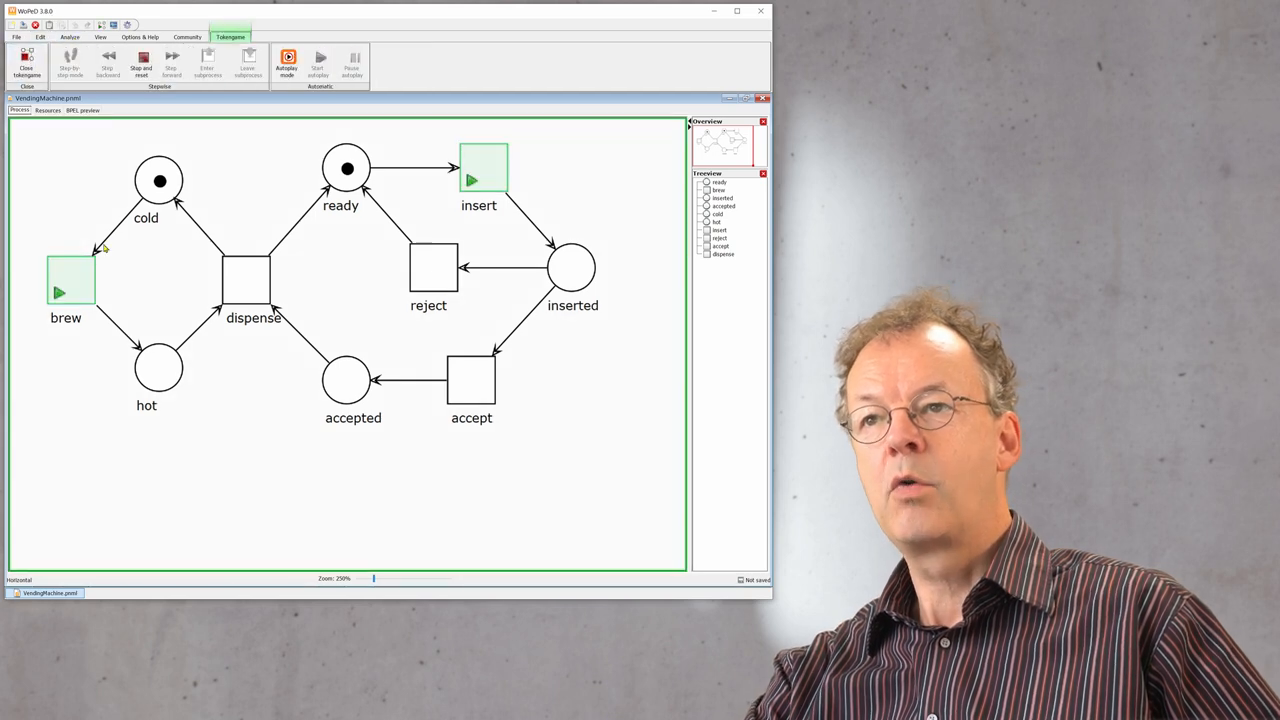
mouse_move(290, 456)
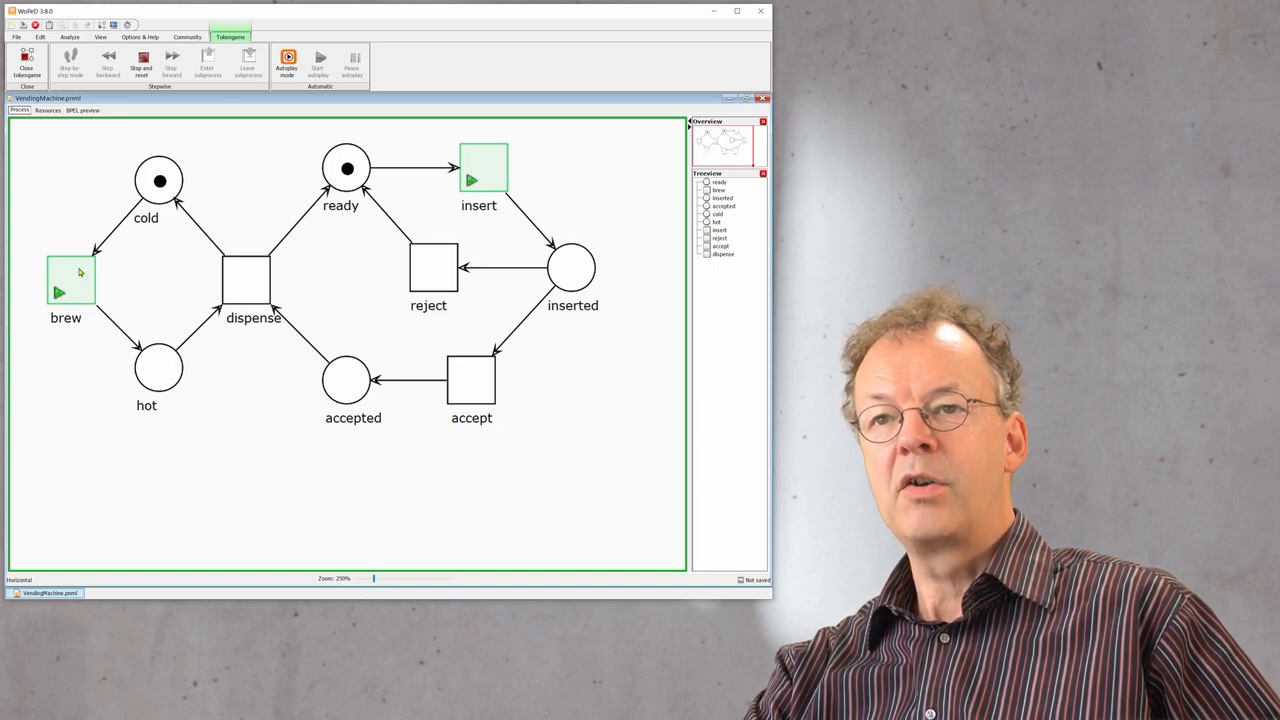
mouse_move(190, 248)
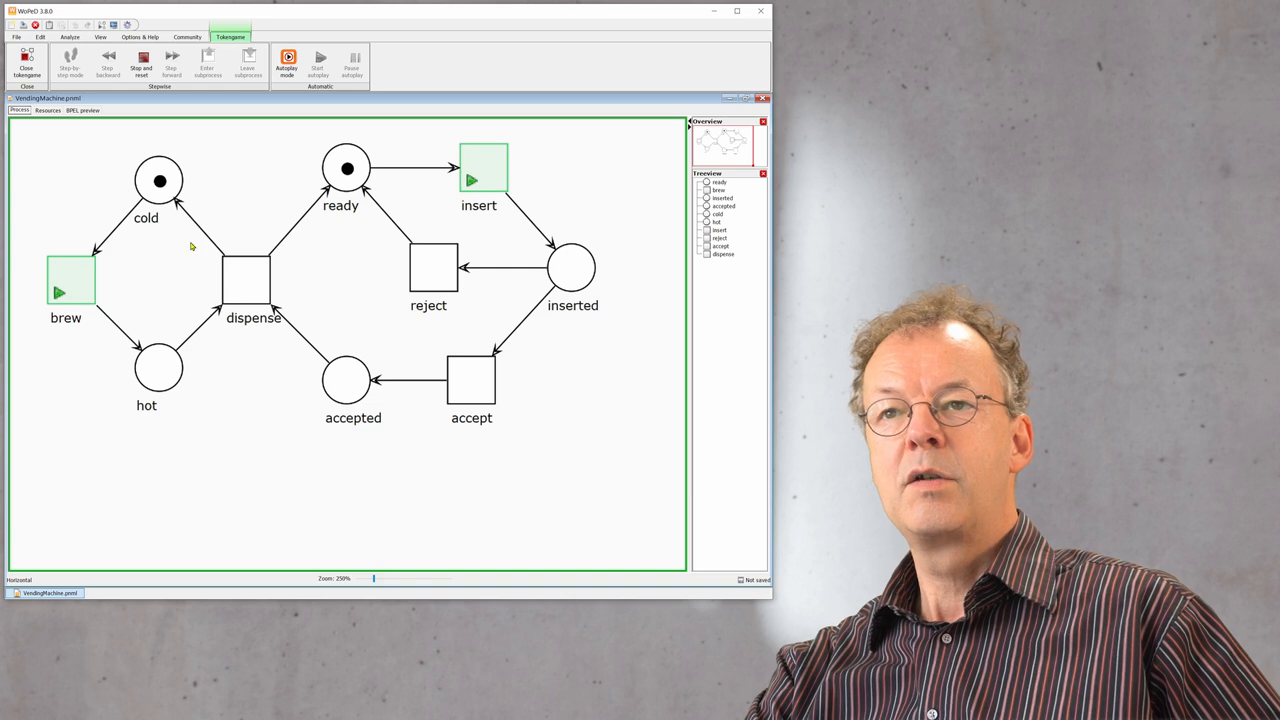
mouse_move(156, 268)
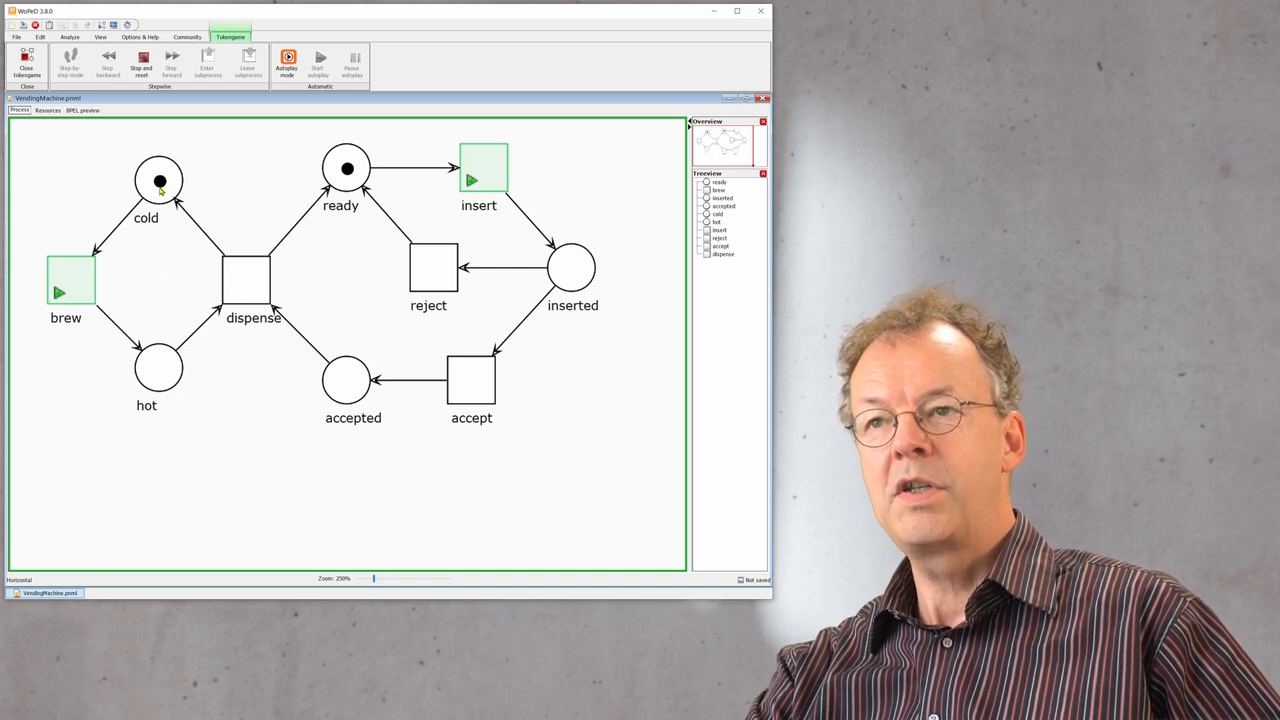
mouse_move(350, 180)
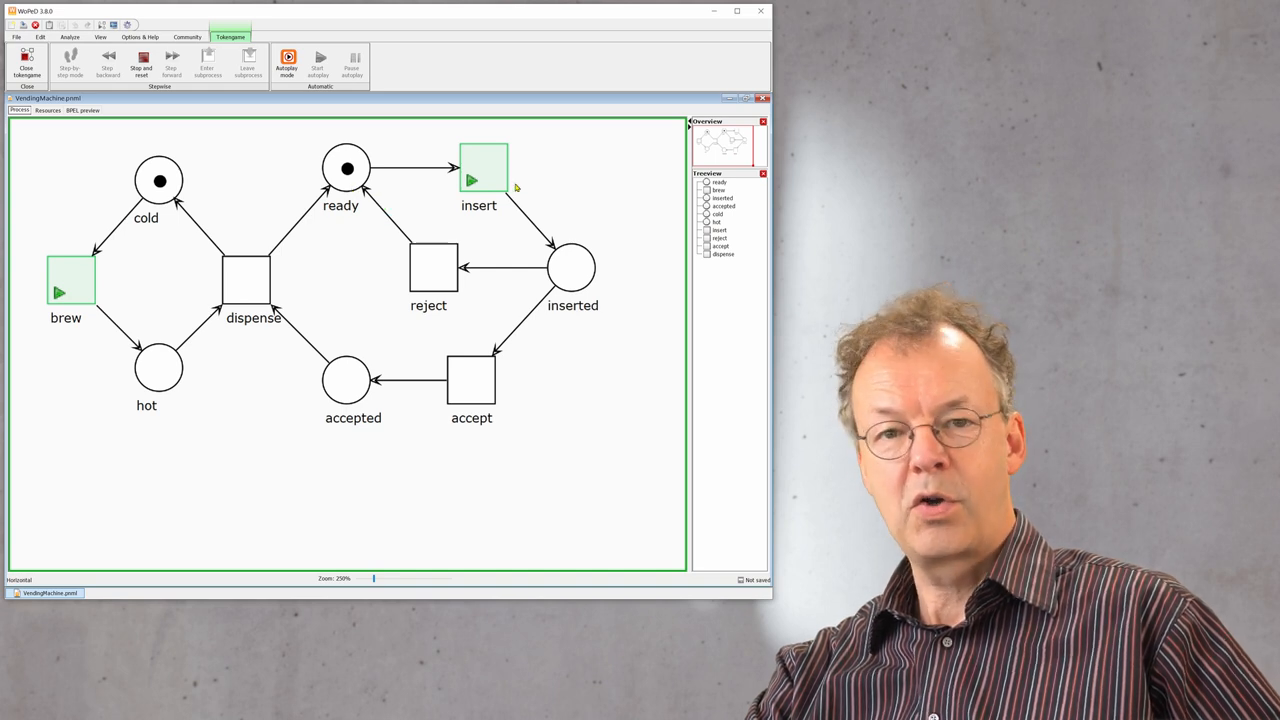
mouse_move(84, 288)
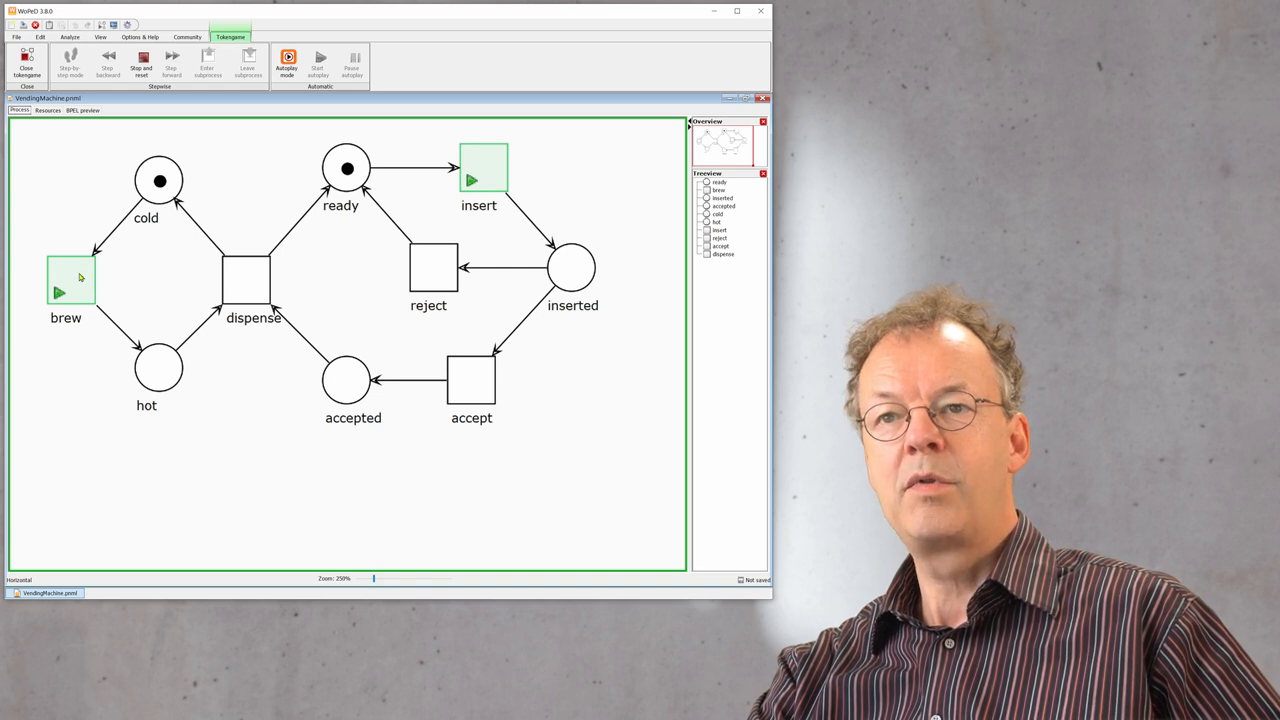
click(172, 60)
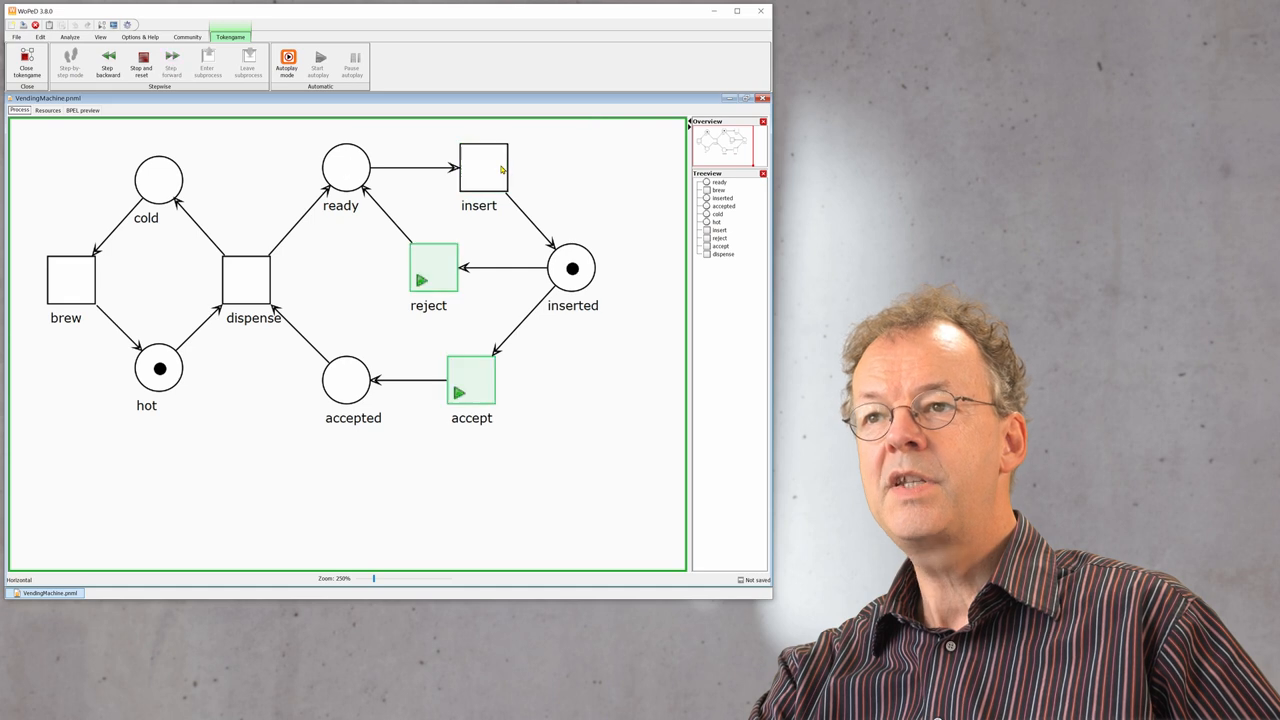
mouse_move(520, 276)
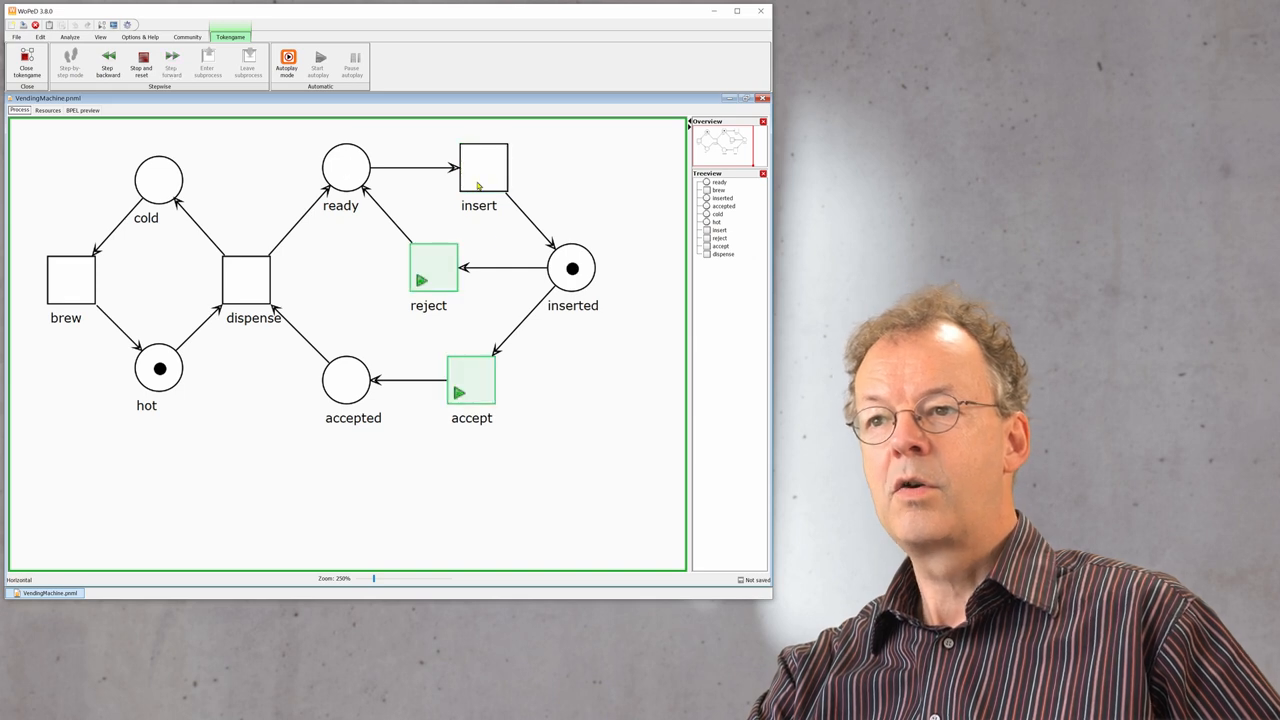
click(172, 60)
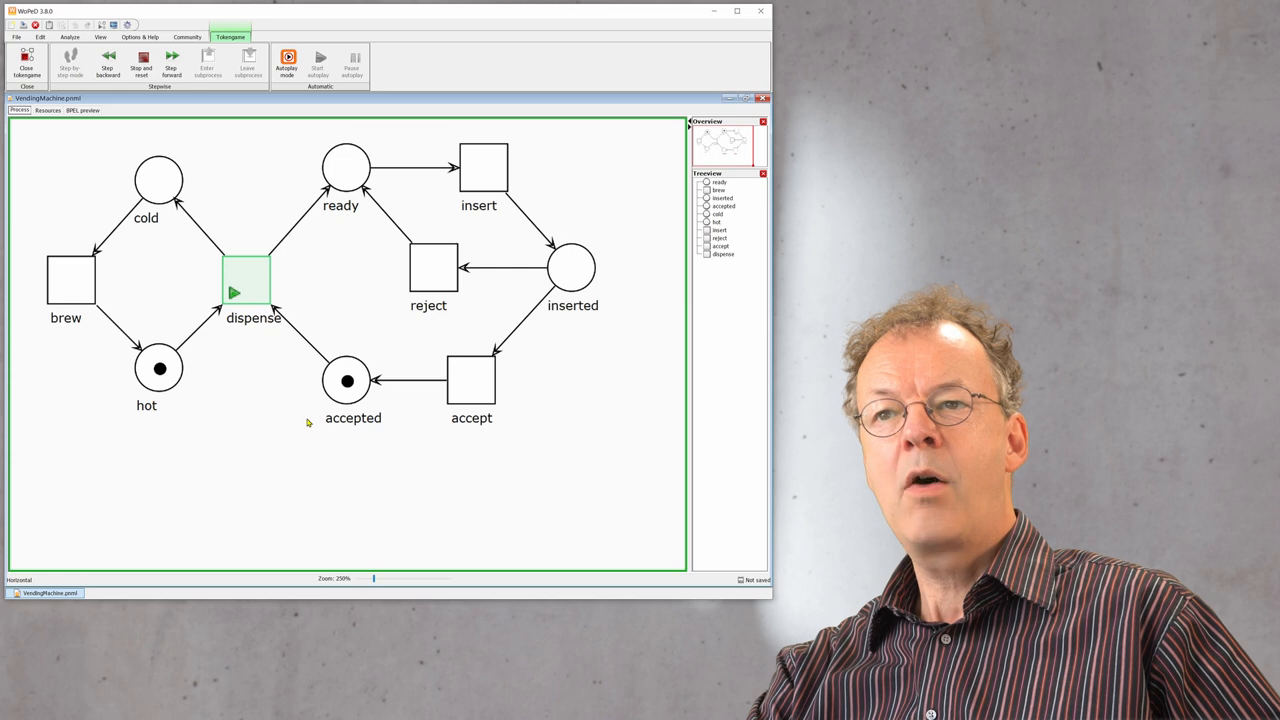
mouse_move(250, 290)
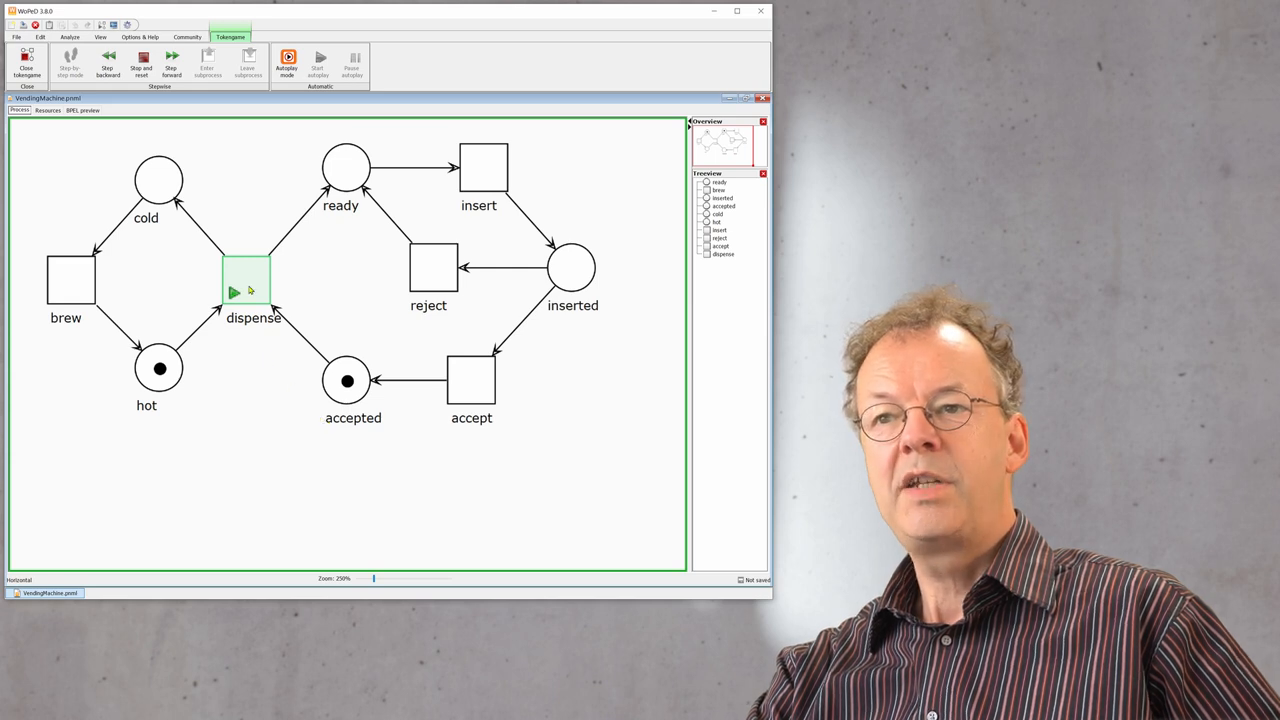
mouse_move(244, 292)
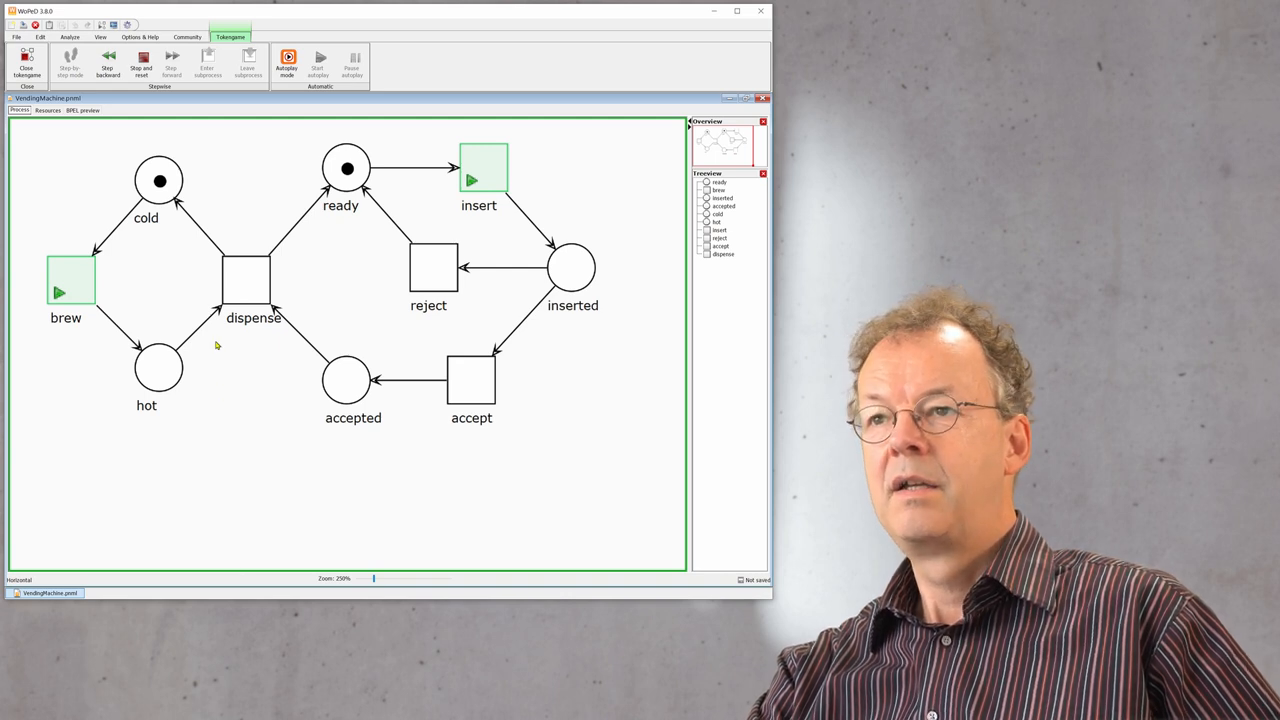
mouse_move(492, 180)
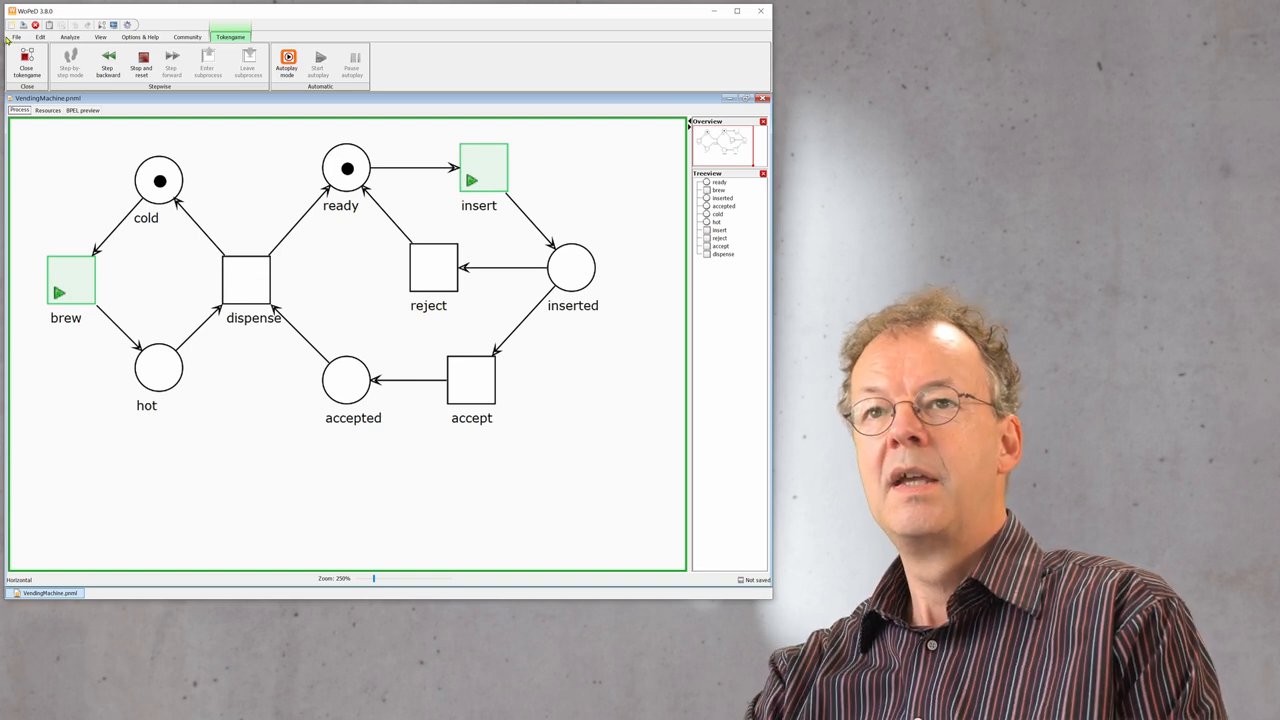
- Stop the token game, view the dispense transition's properties and cancel without changes
click(70, 36)
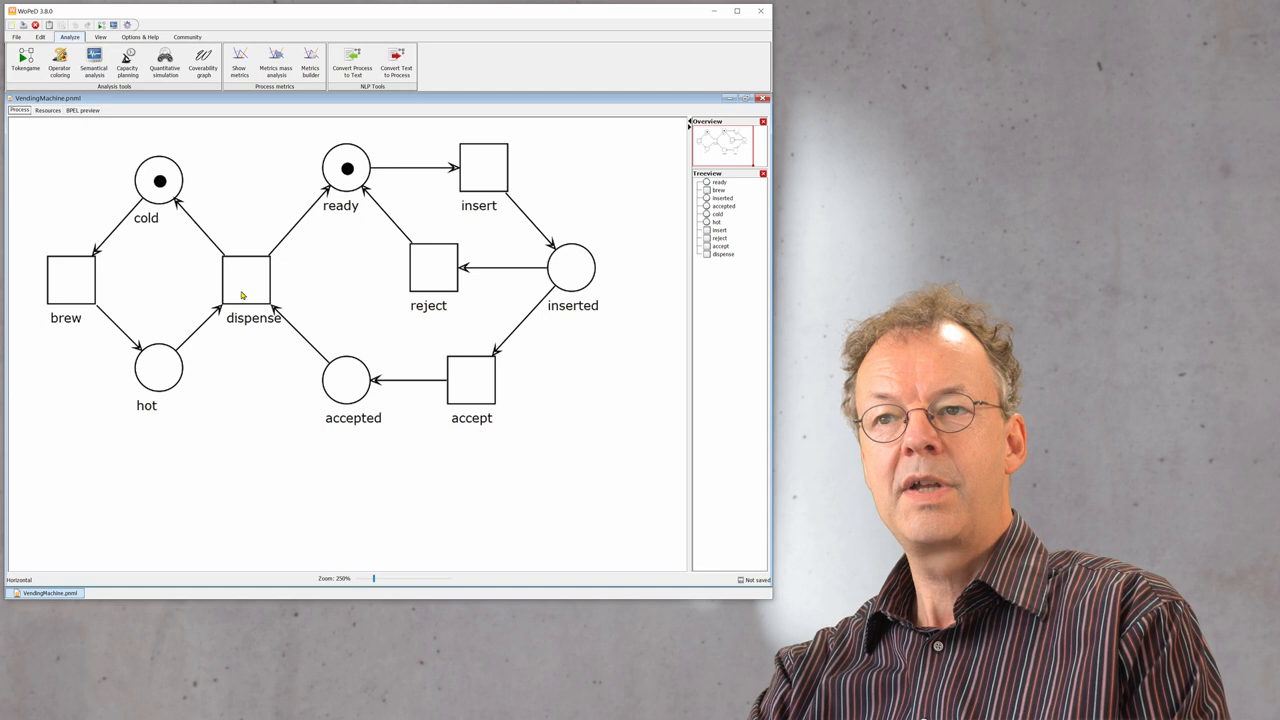
double_click(248, 280)
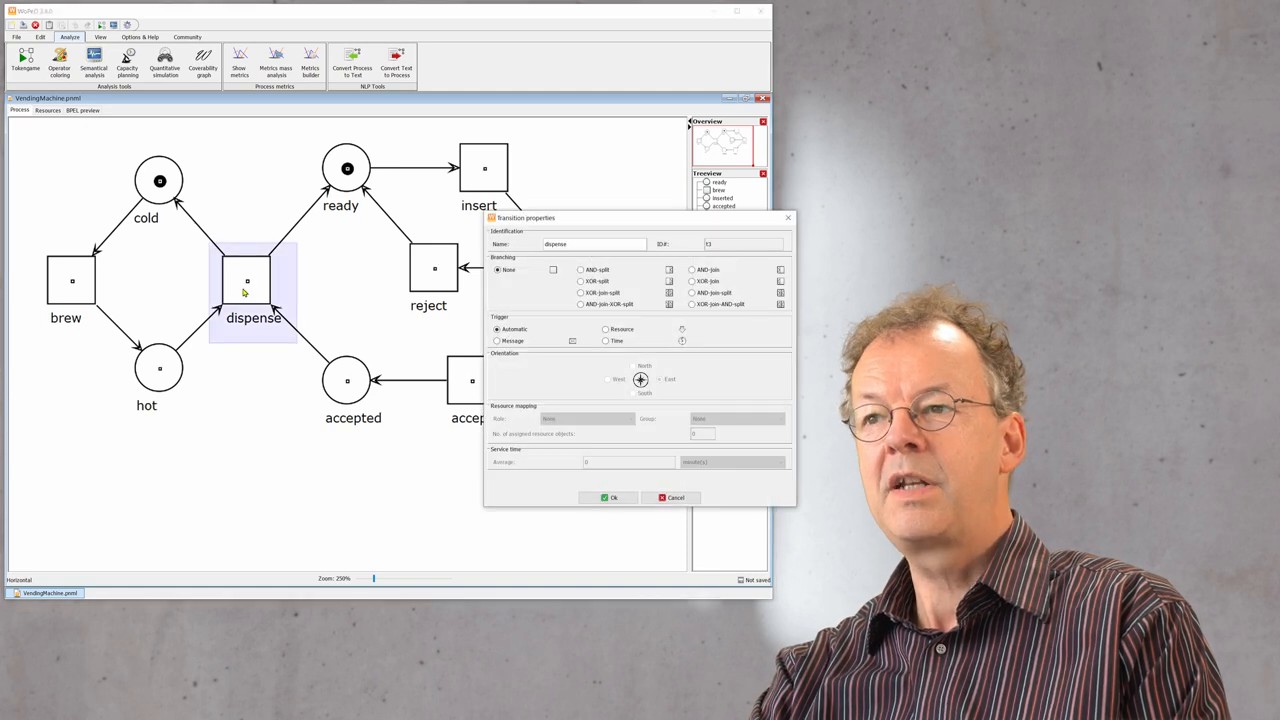
mouse_move(584, 224)
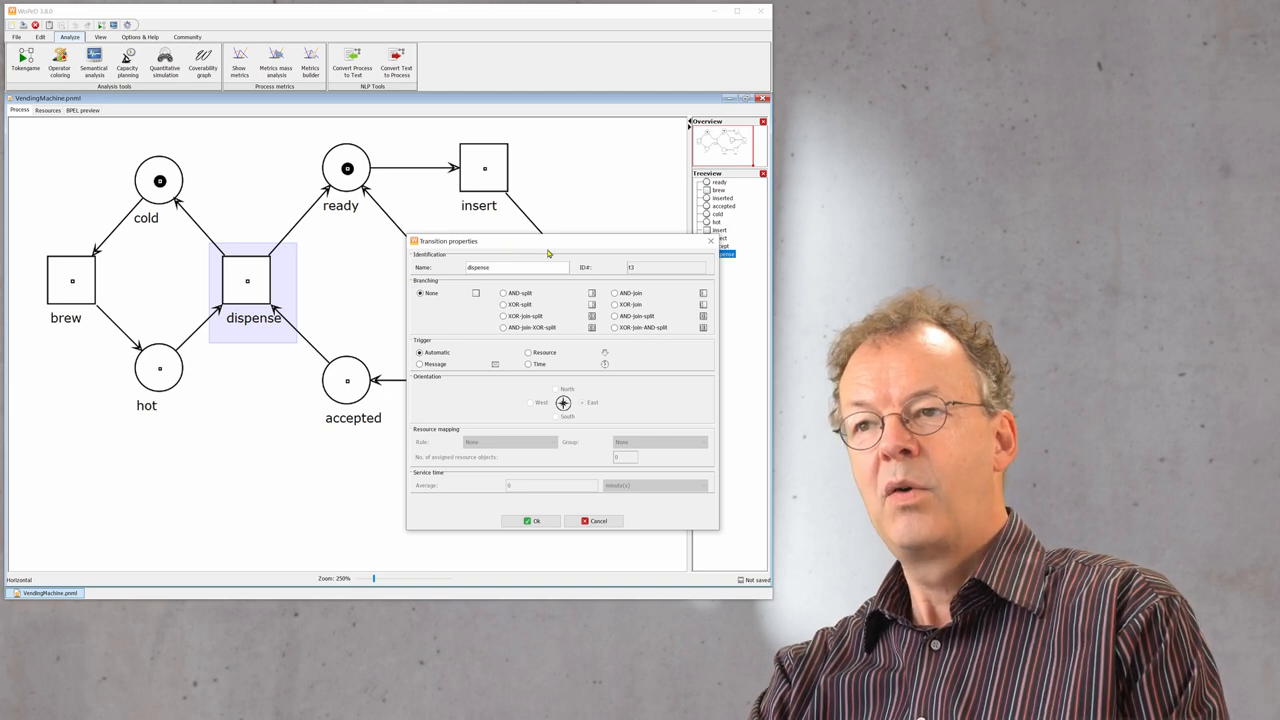
mouse_move(516, 244)
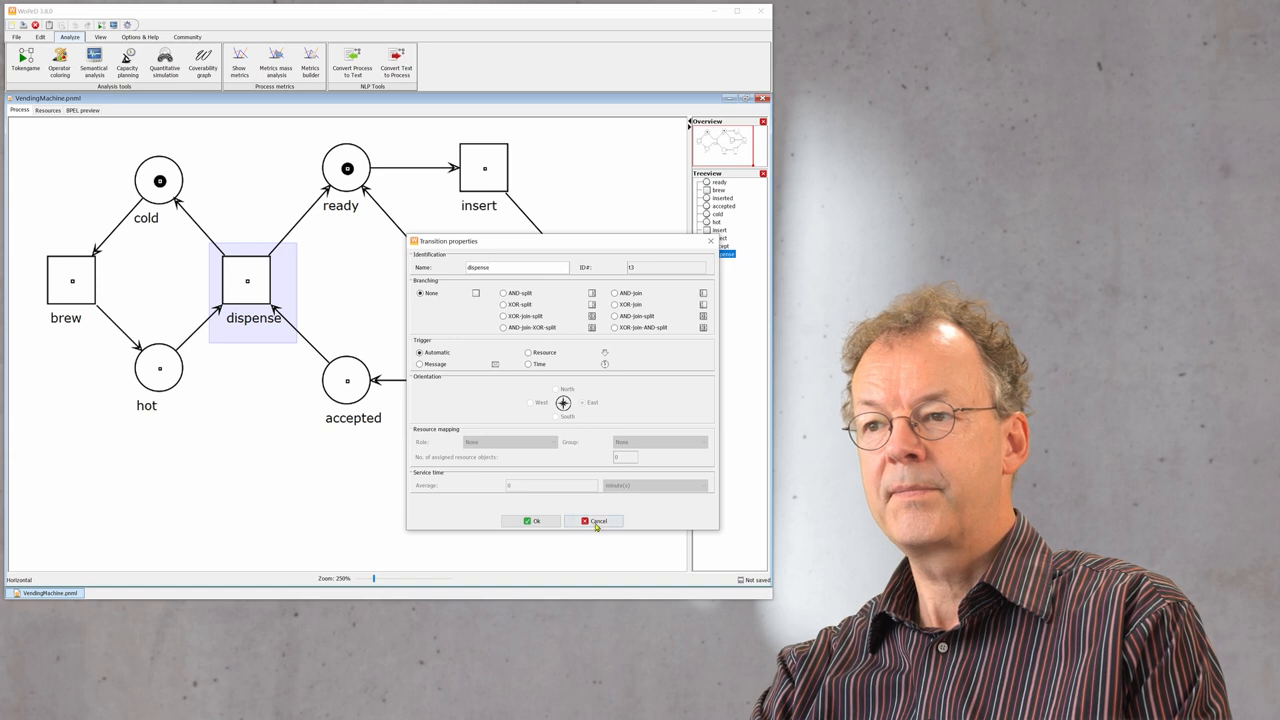
click(598, 520)
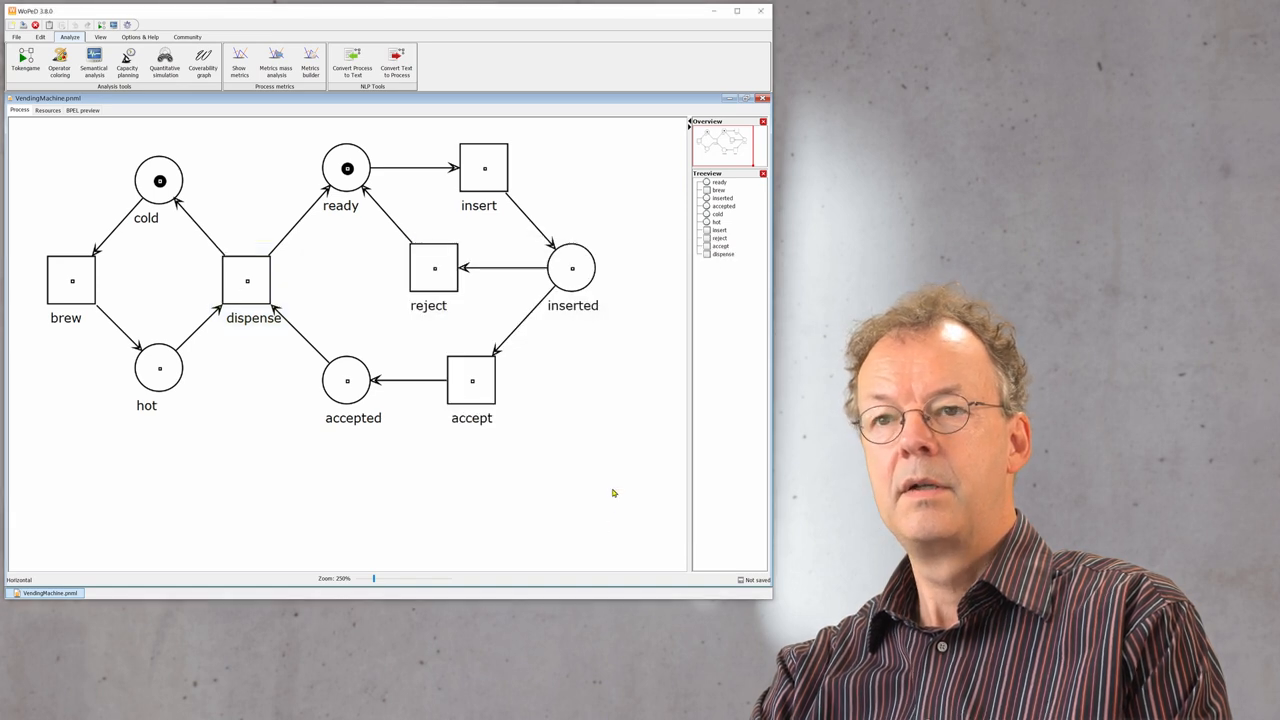